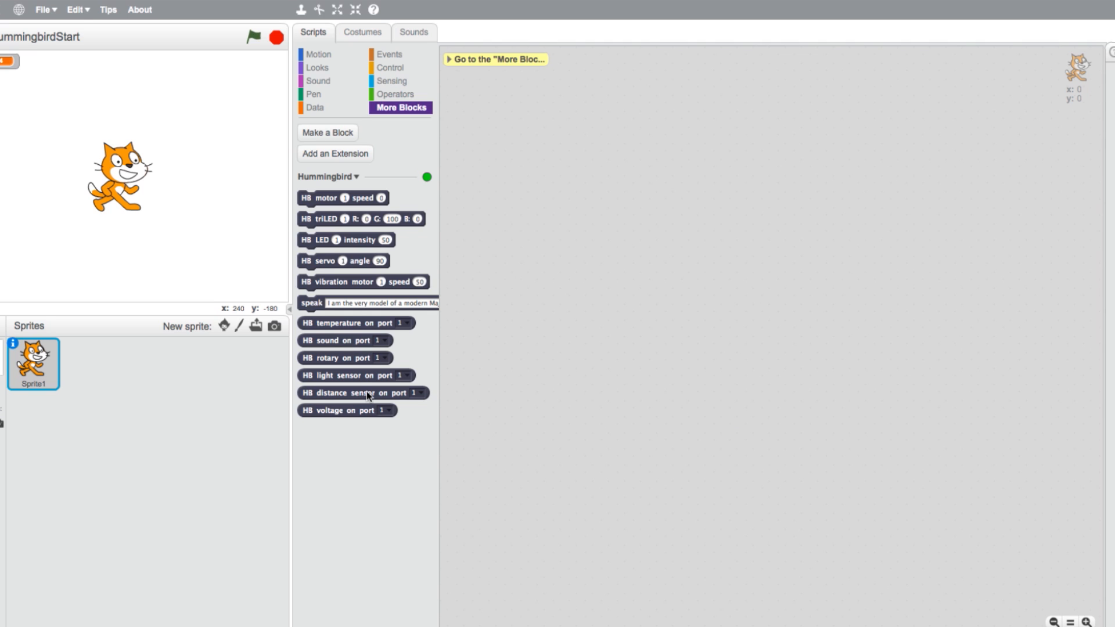
Step: Place an HB distance sensor on port 1 reporter and a set size to 100 % block in the scripts area
left_click_drag(368, 393, 576, 233)
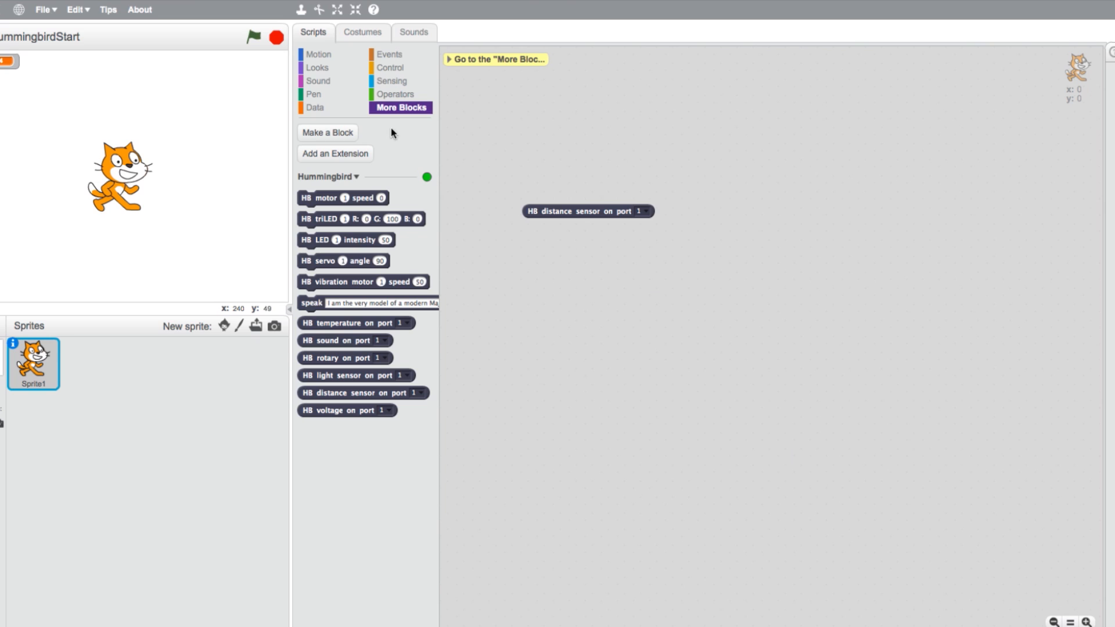
left_click(317, 67)
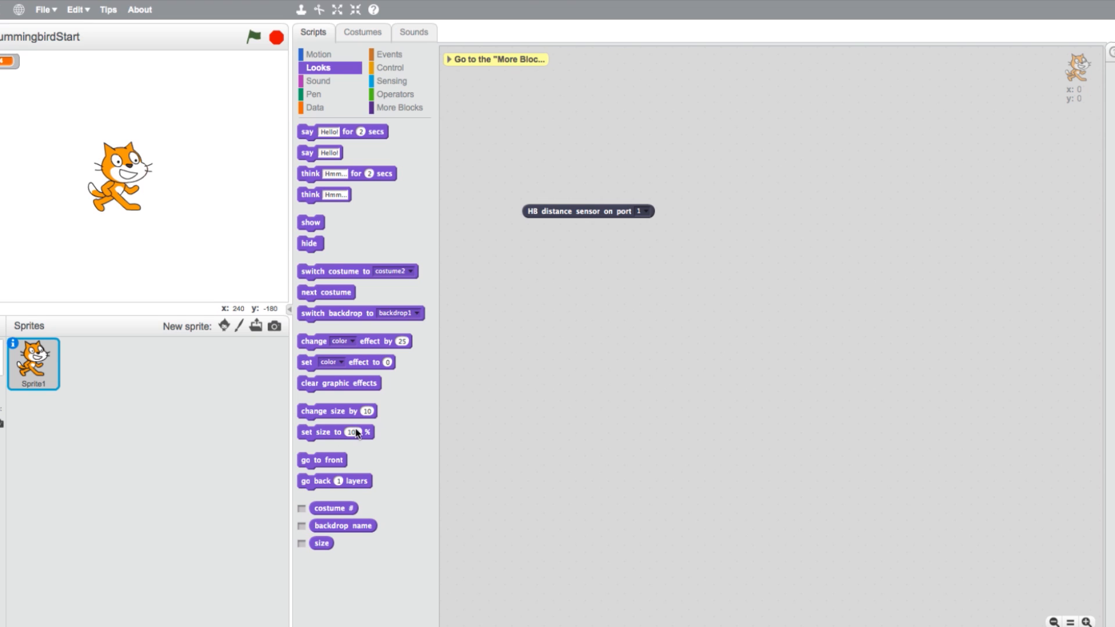
left_click_drag(334, 432, 568, 191)
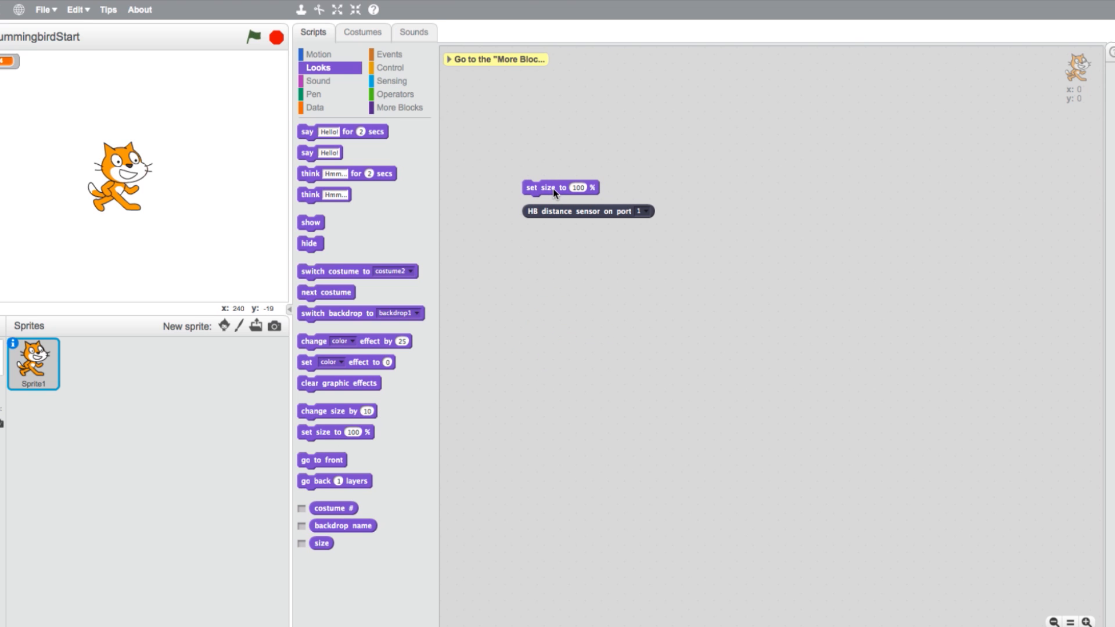
left_click(391, 67)
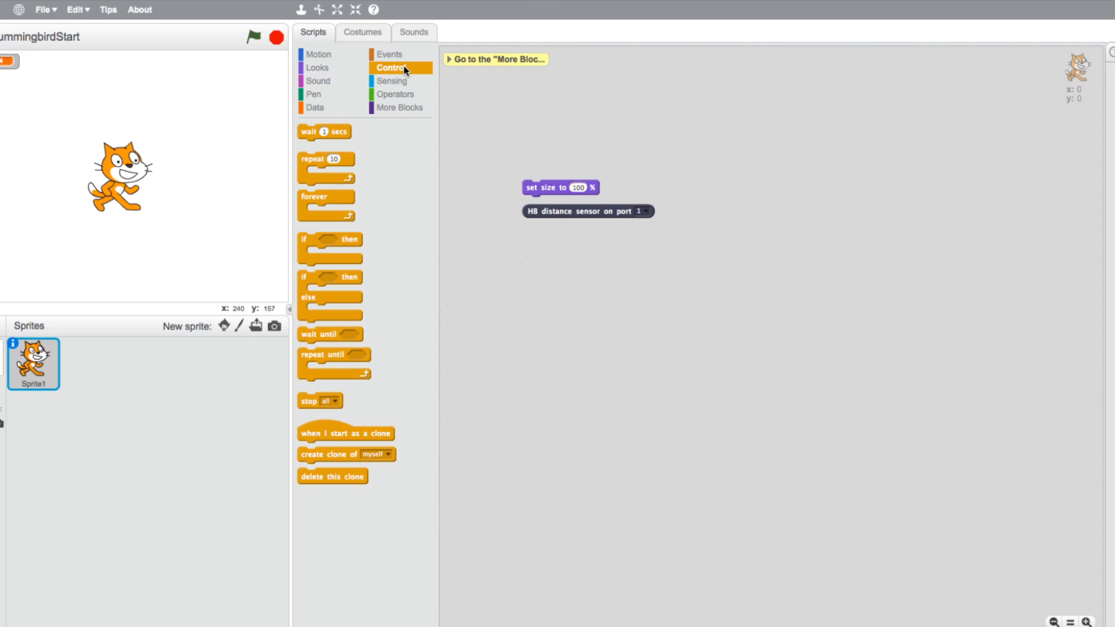
Step: Add a forever loop positioned just above the set size block
left_click_drag(327, 196, 433, 182)
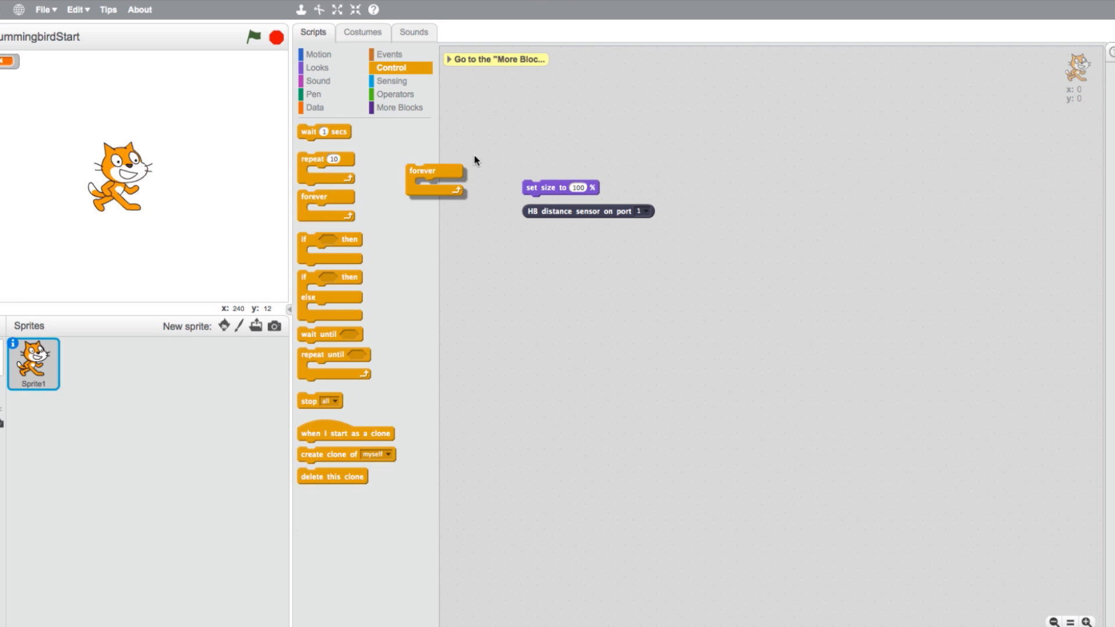
left_click_drag(421, 180, 550, 154)
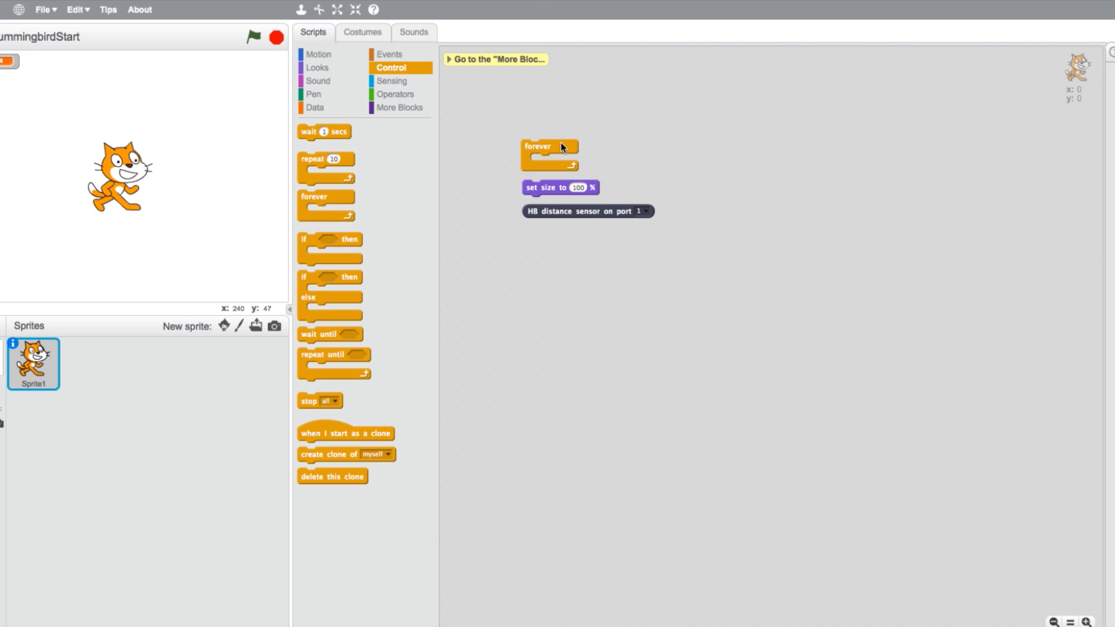
left_click(396, 94)
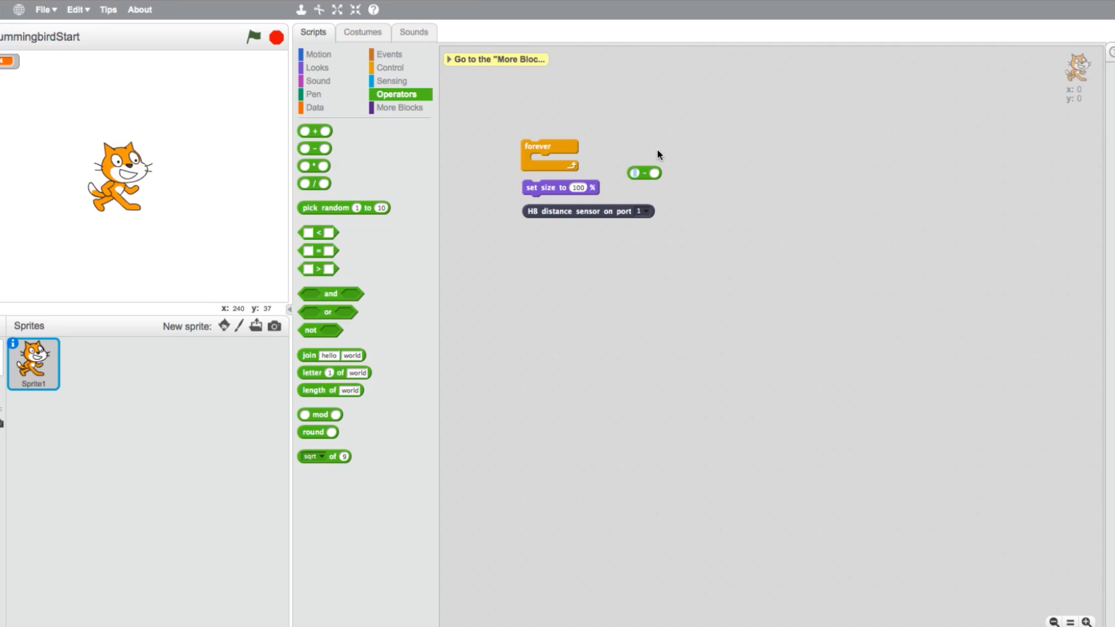
Step: Make set size use 105 − HB distance sensor on port 1 and nest it inside the forever loop
type("105")
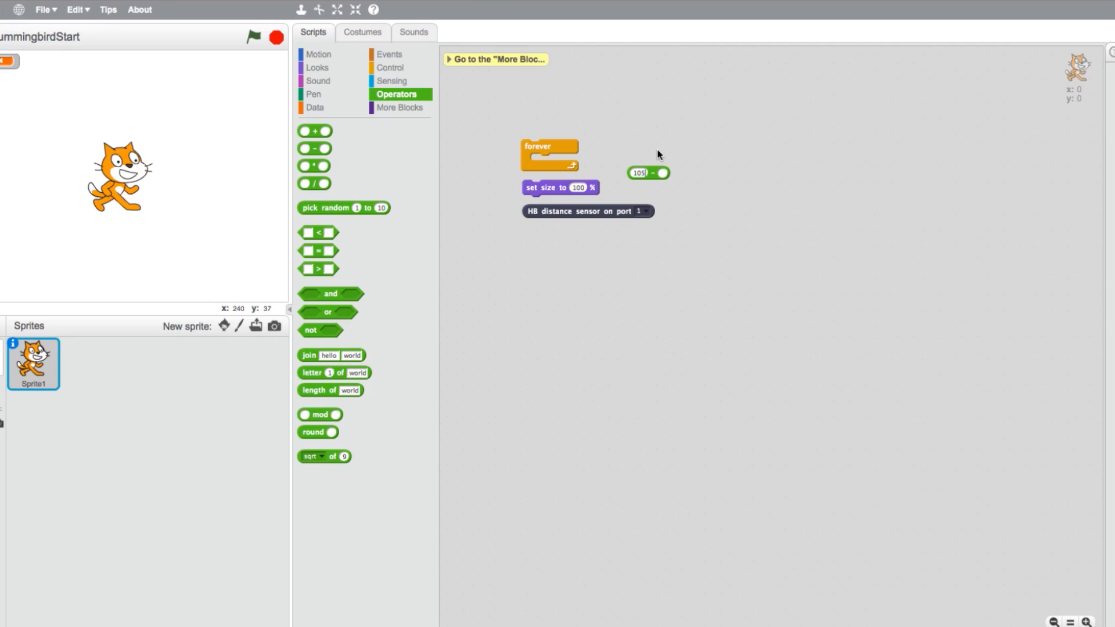
left_click_drag(586, 211, 700, 182)
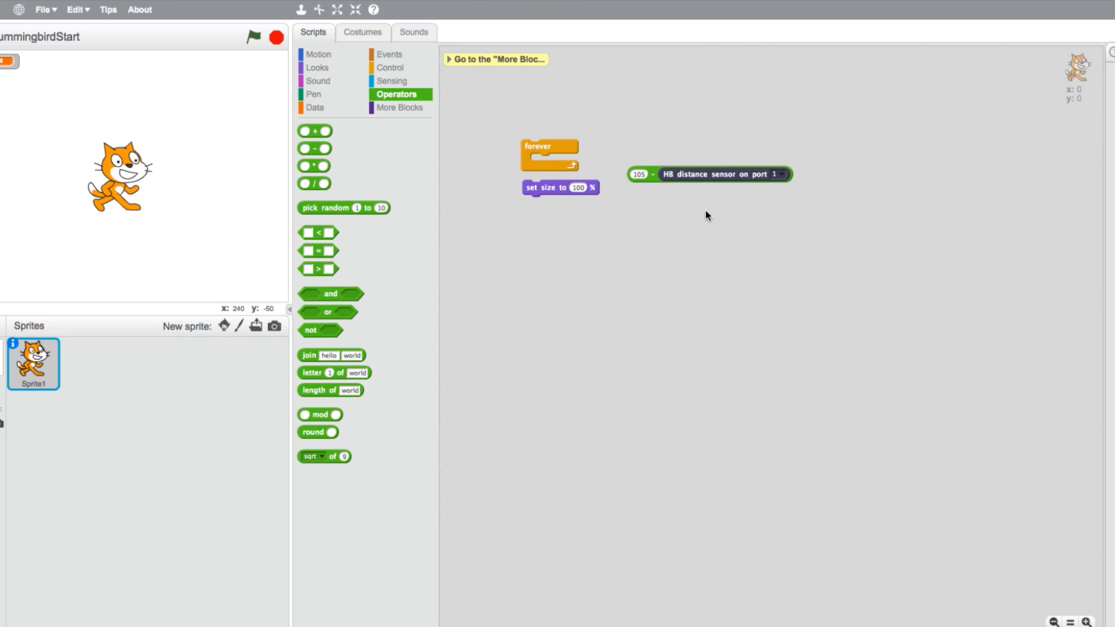
left_click(637, 175)
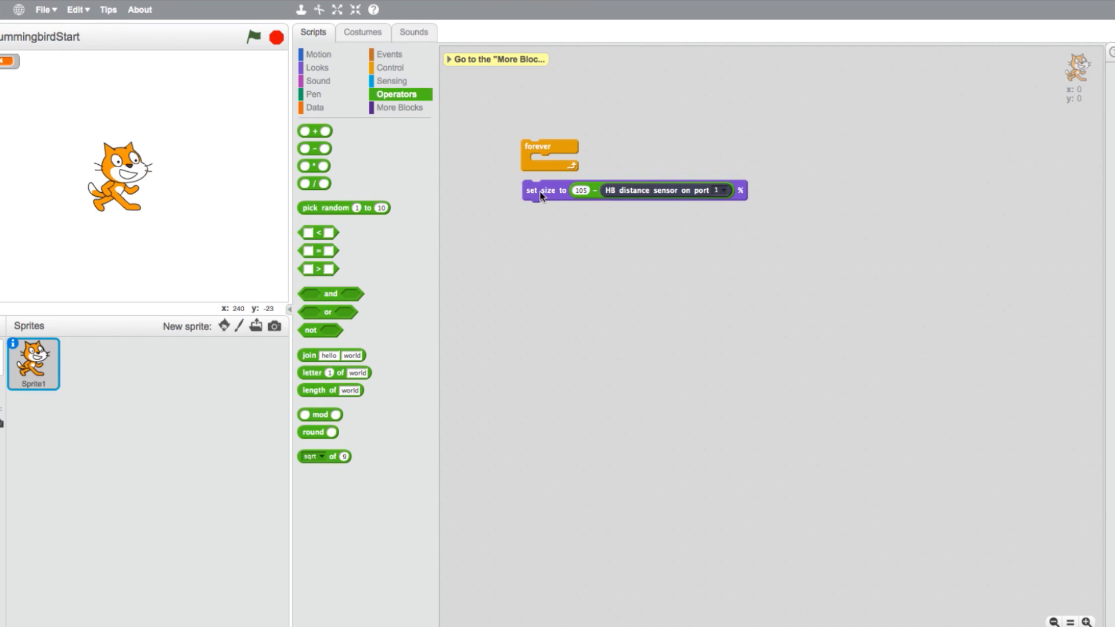
left_click_drag(540, 189, 547, 164)
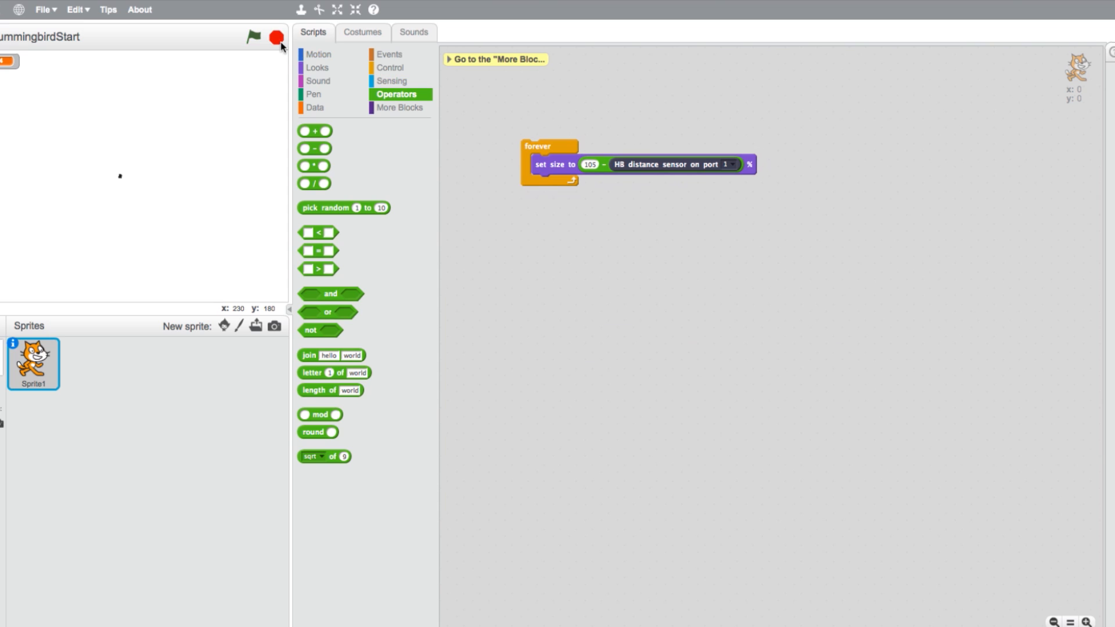
mouse_move(633, 124)
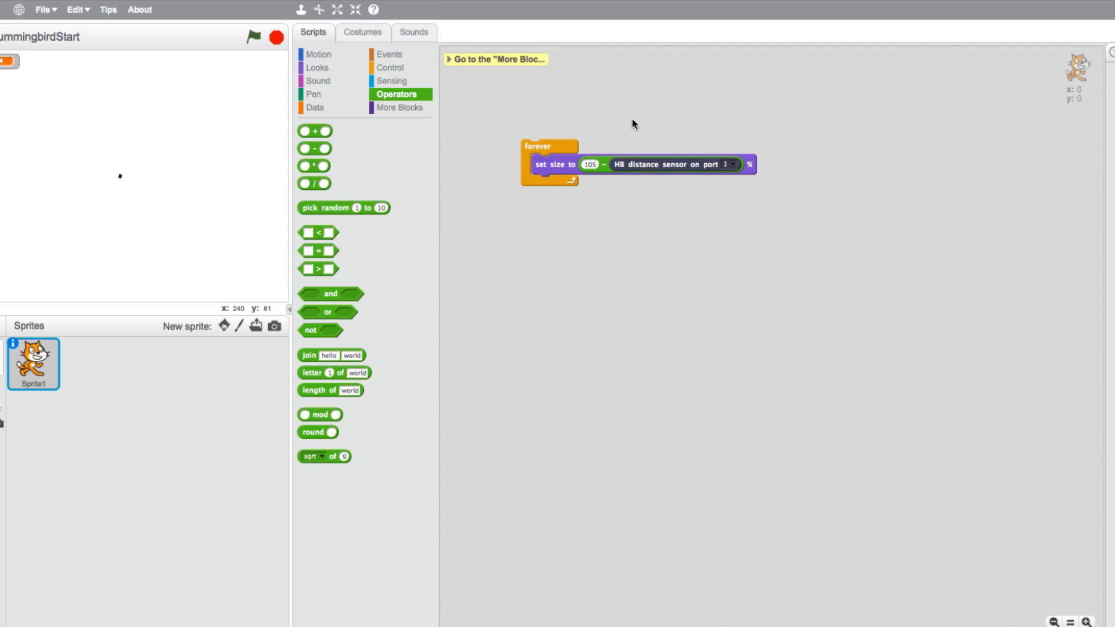
mouse_move(445, 155)
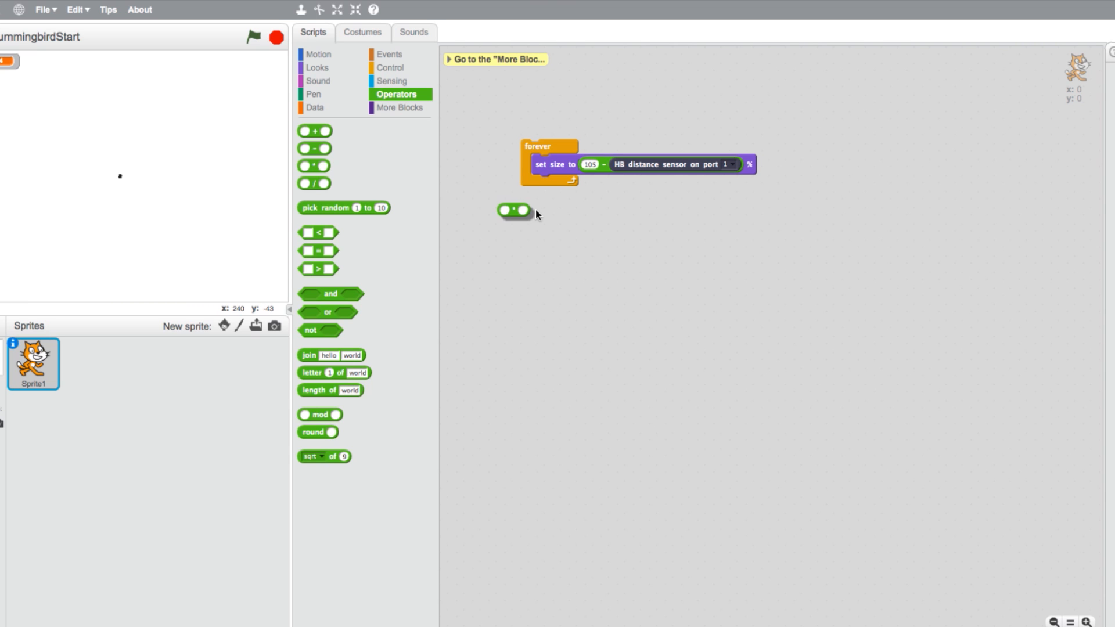
Step: Move the 105 − distance sensor expression into the multiplication block's right slot
left_click_drag(515, 210, 560, 216)
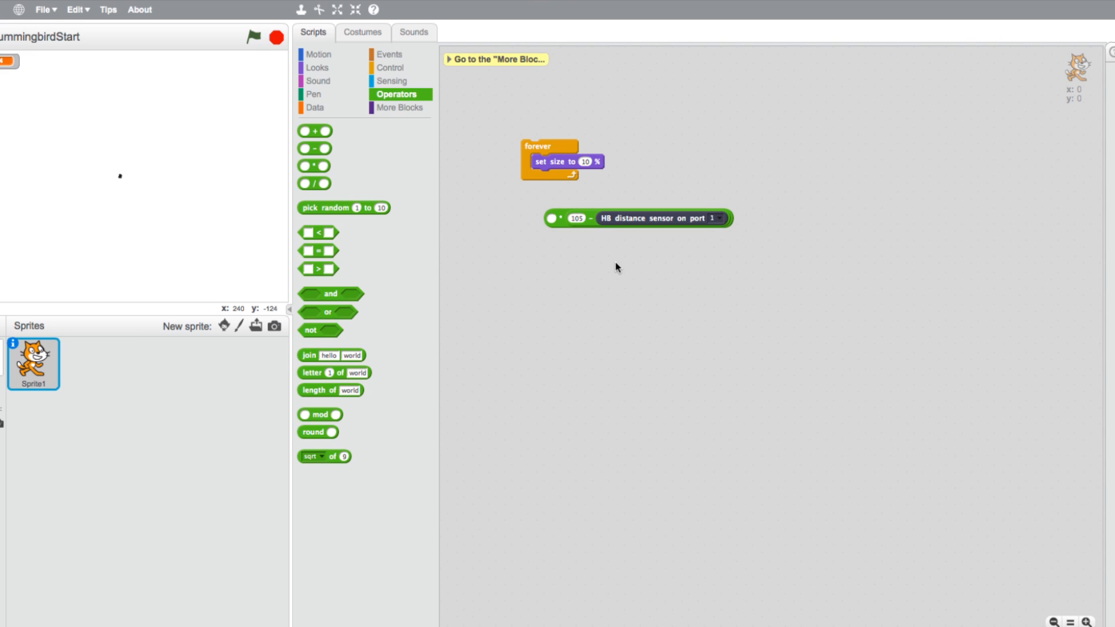
mouse_move(559, 231)
type("3")
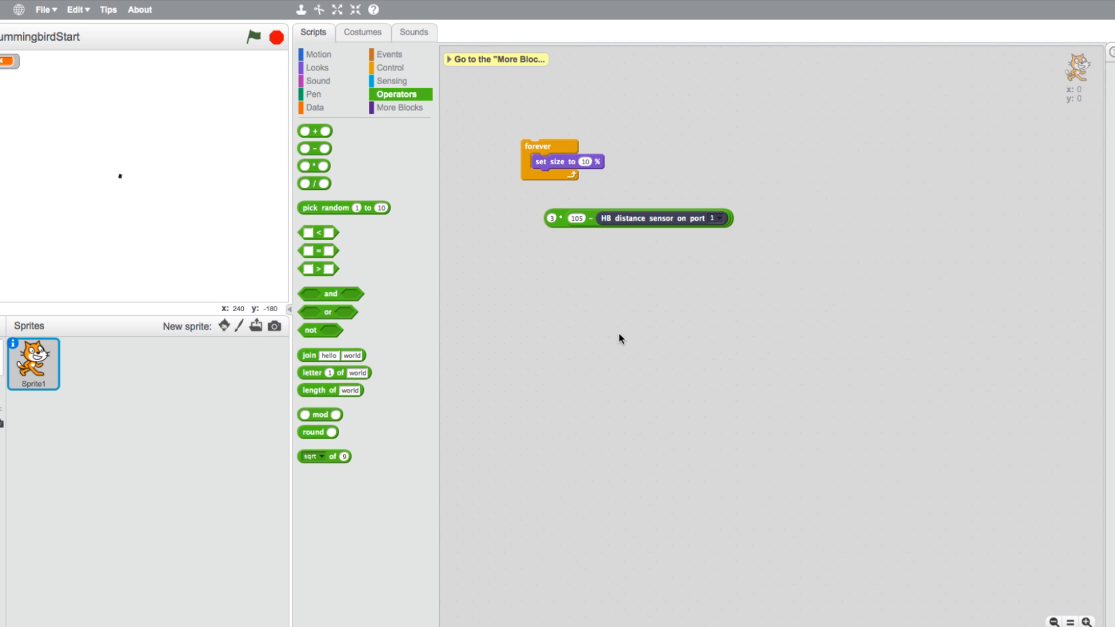
mouse_move(566, 226)
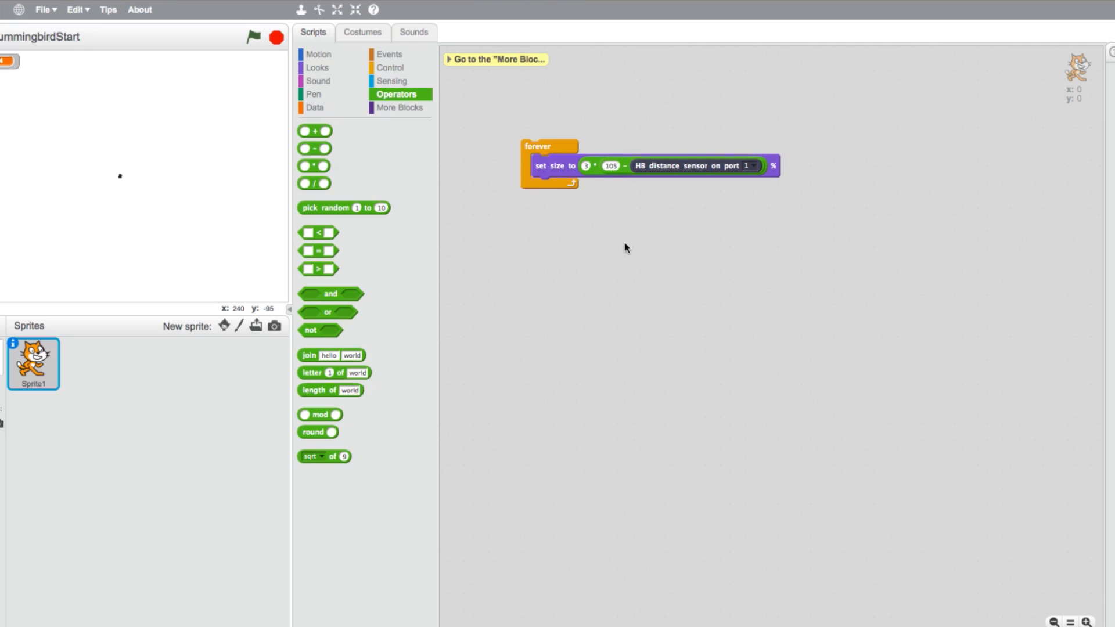
mouse_move(550, 163)
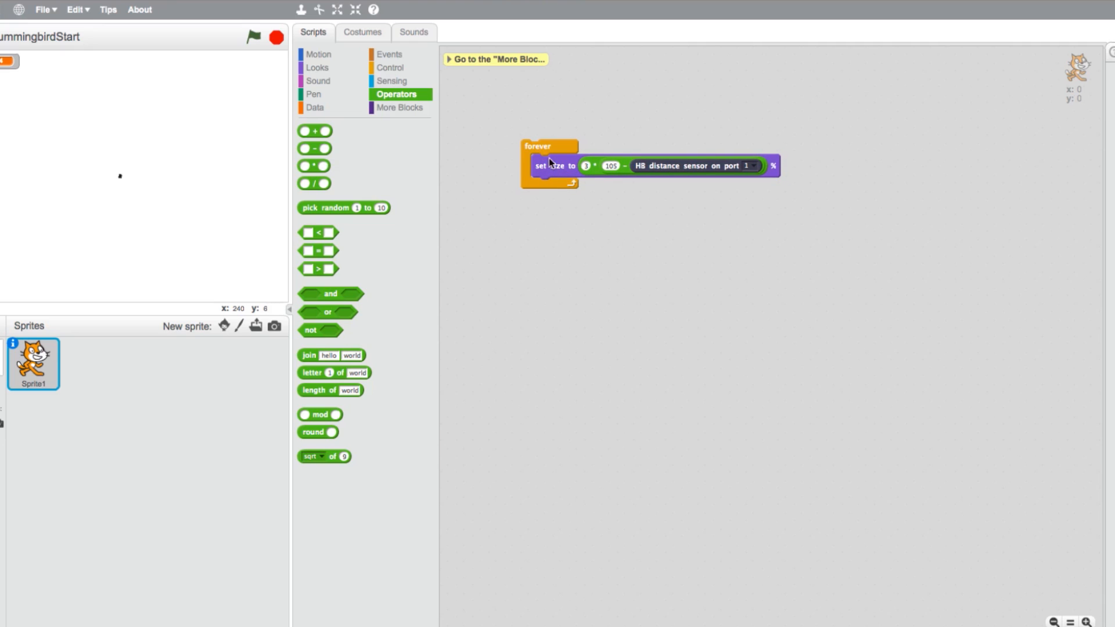